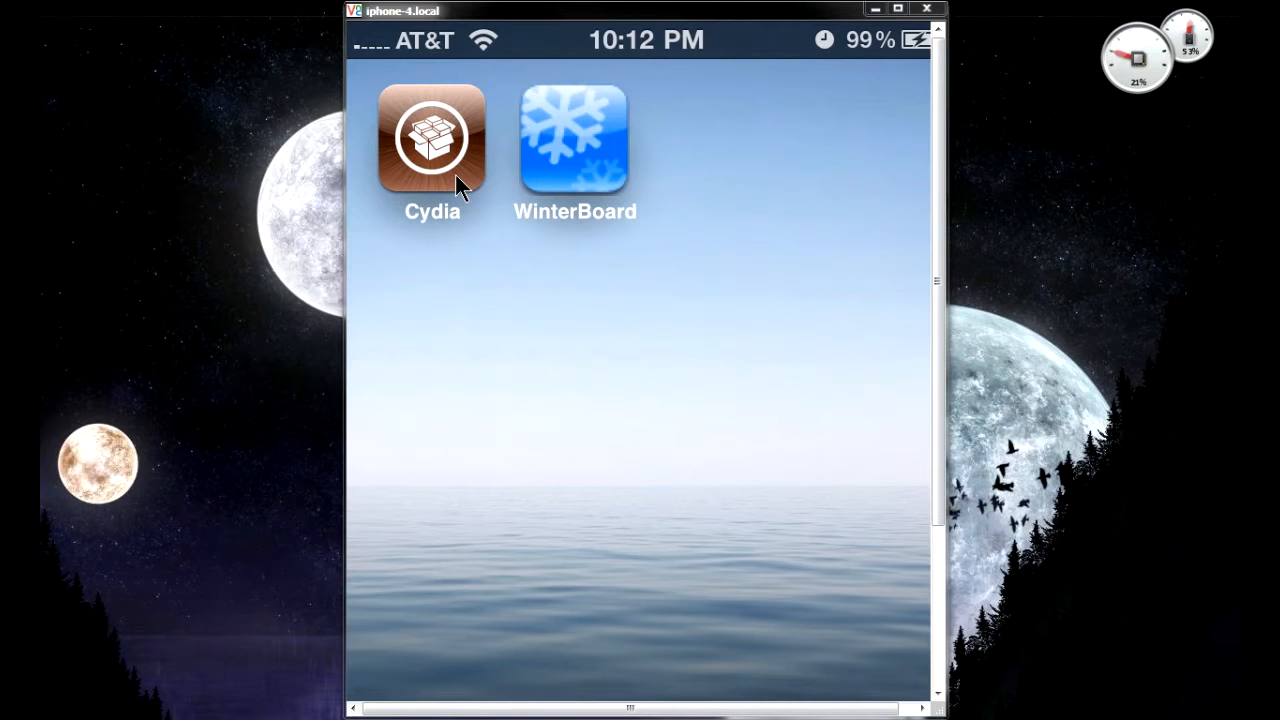
mouse_move(576, 350)
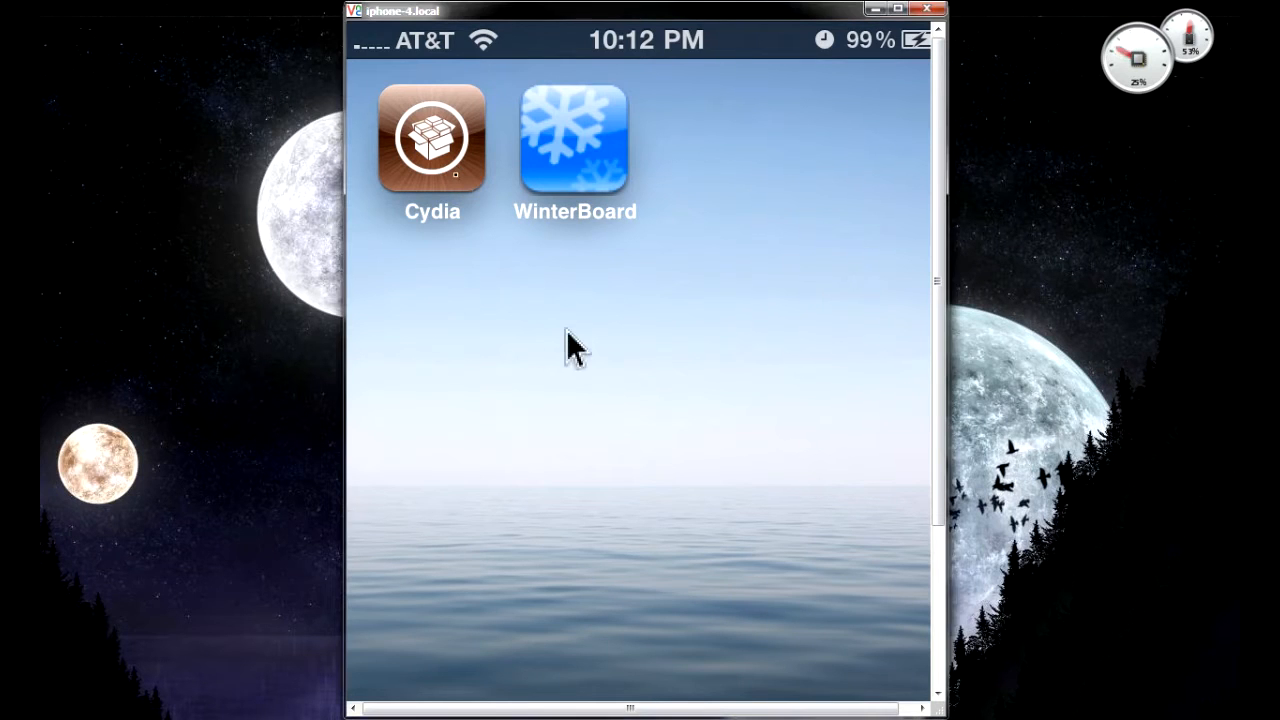
mouse_move(568, 390)
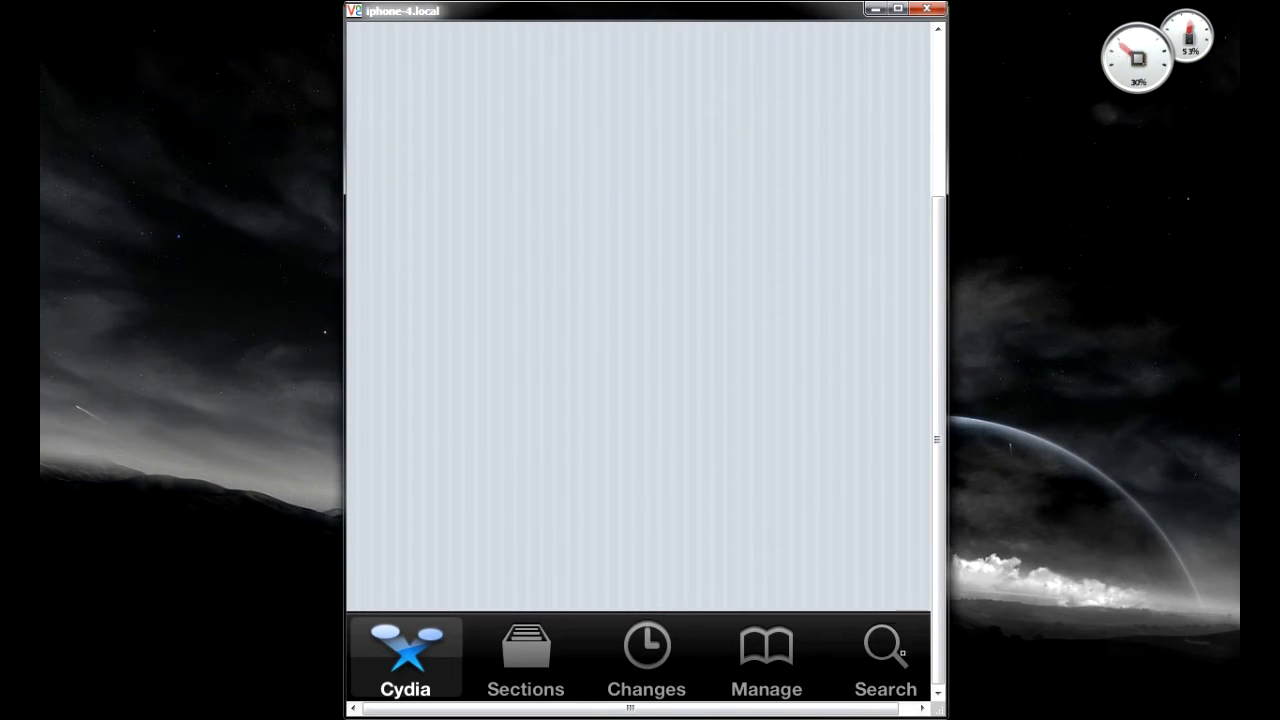
Search Cydia's packages for 'OpenSSH' so the installed Networking package appears in the results.
click(884, 660)
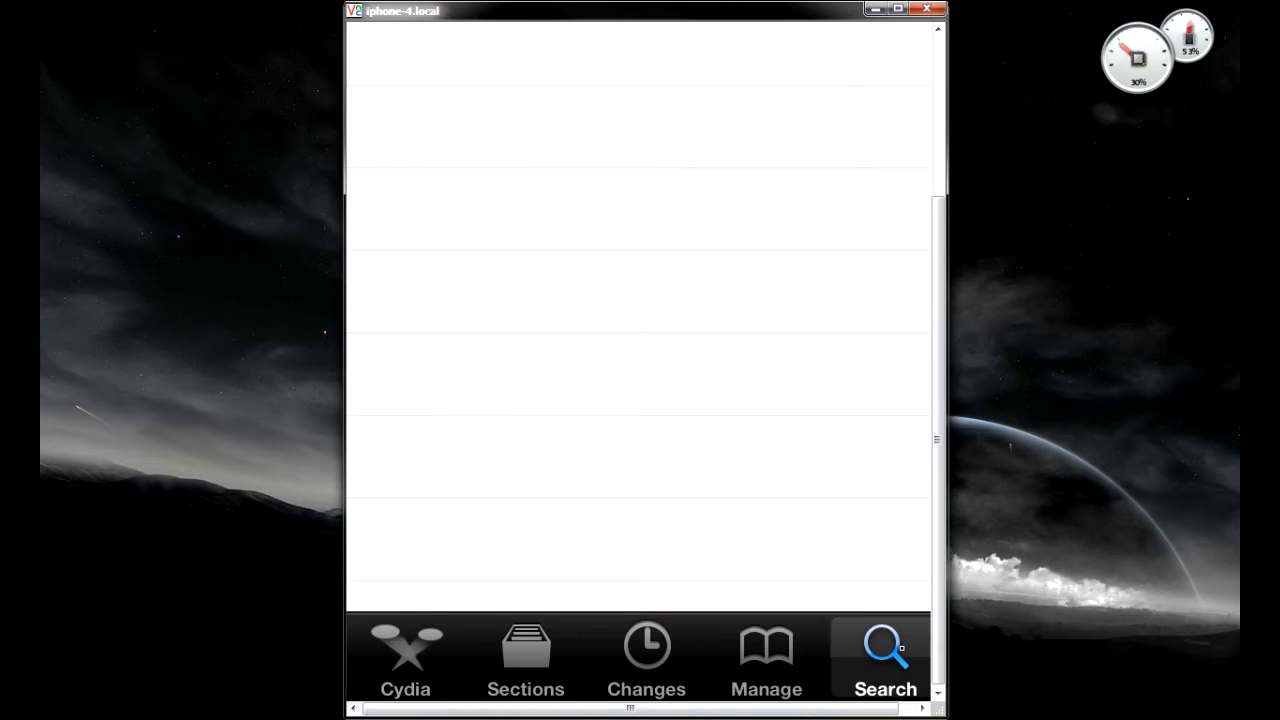
click(884, 658)
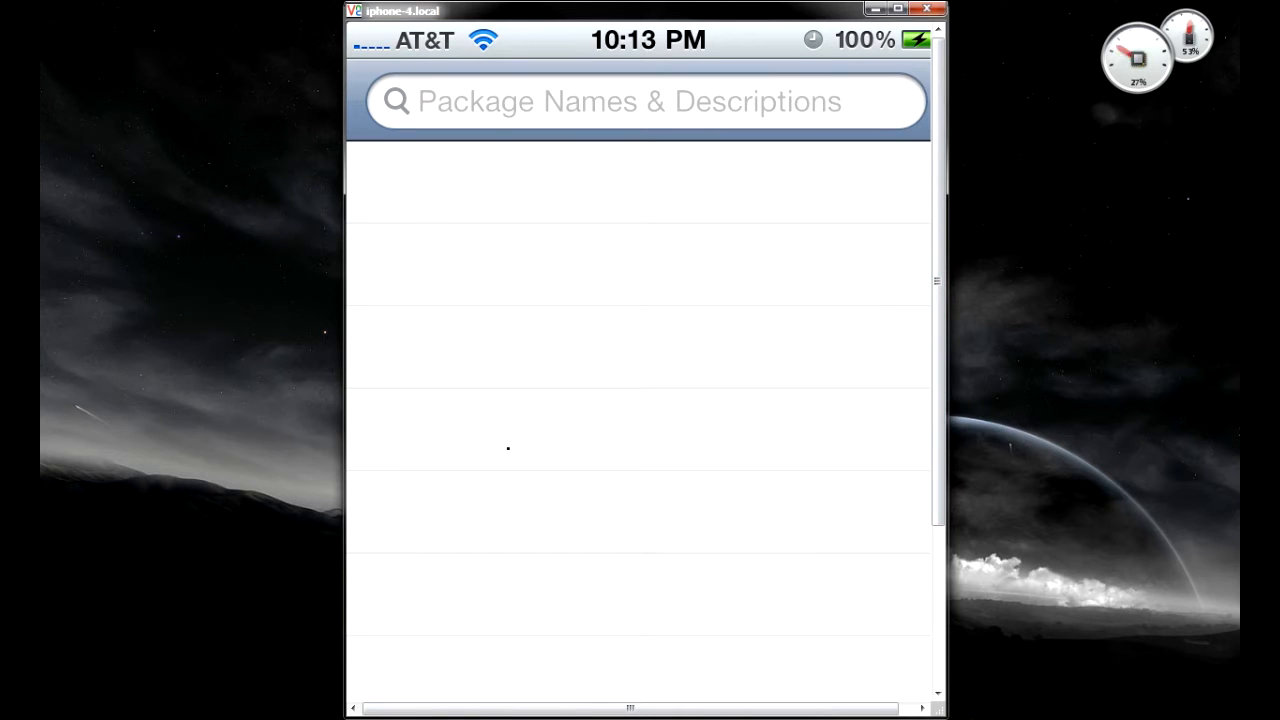
click(630, 100)
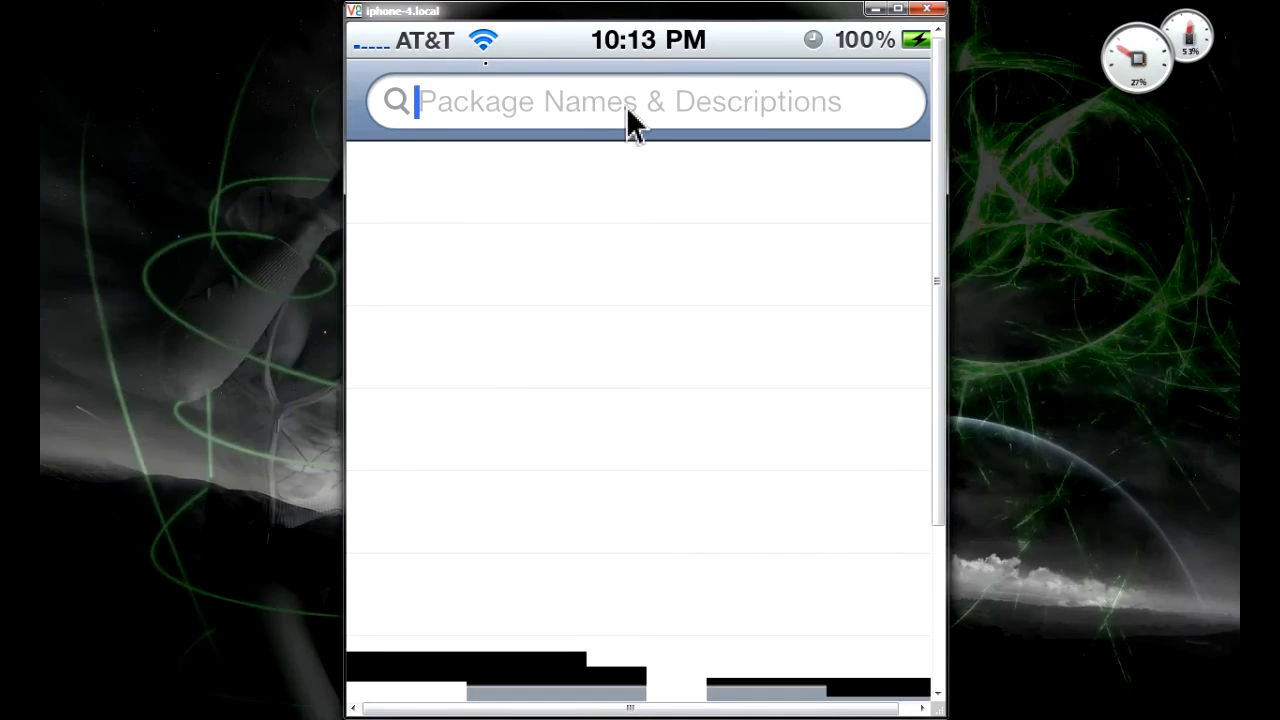
click(630, 100)
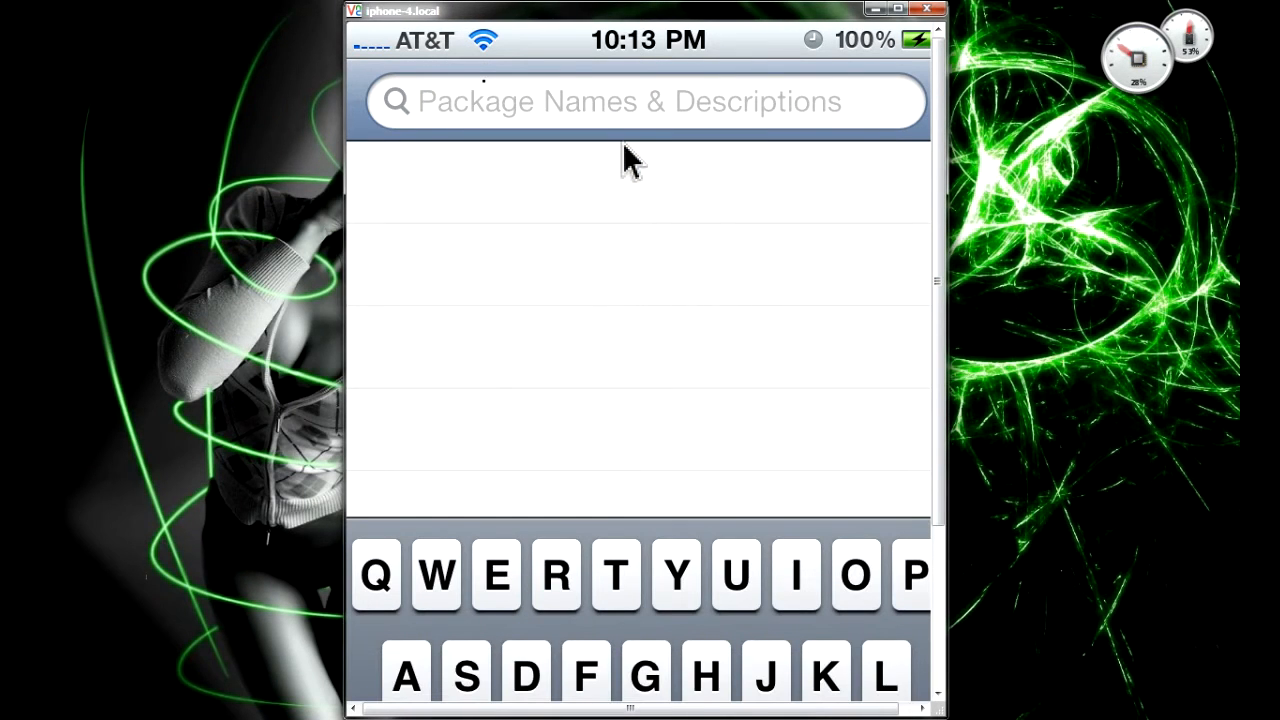
text(Op)
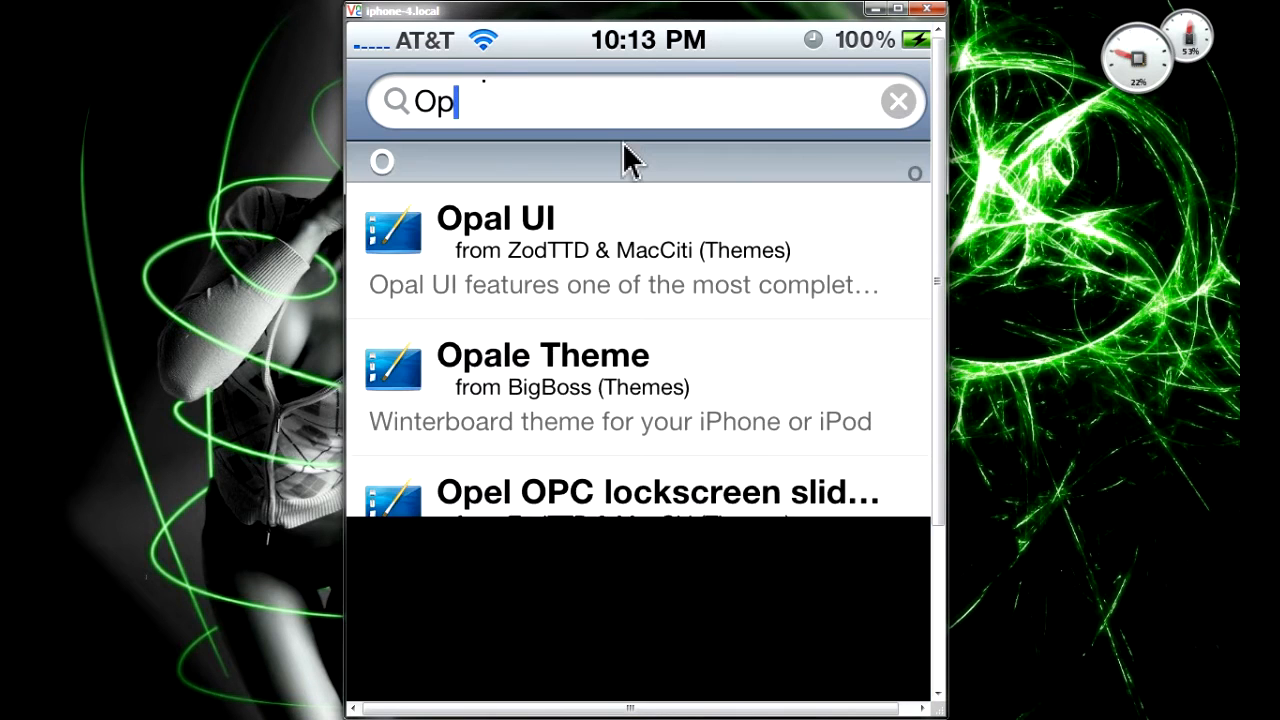
text(enSSH)
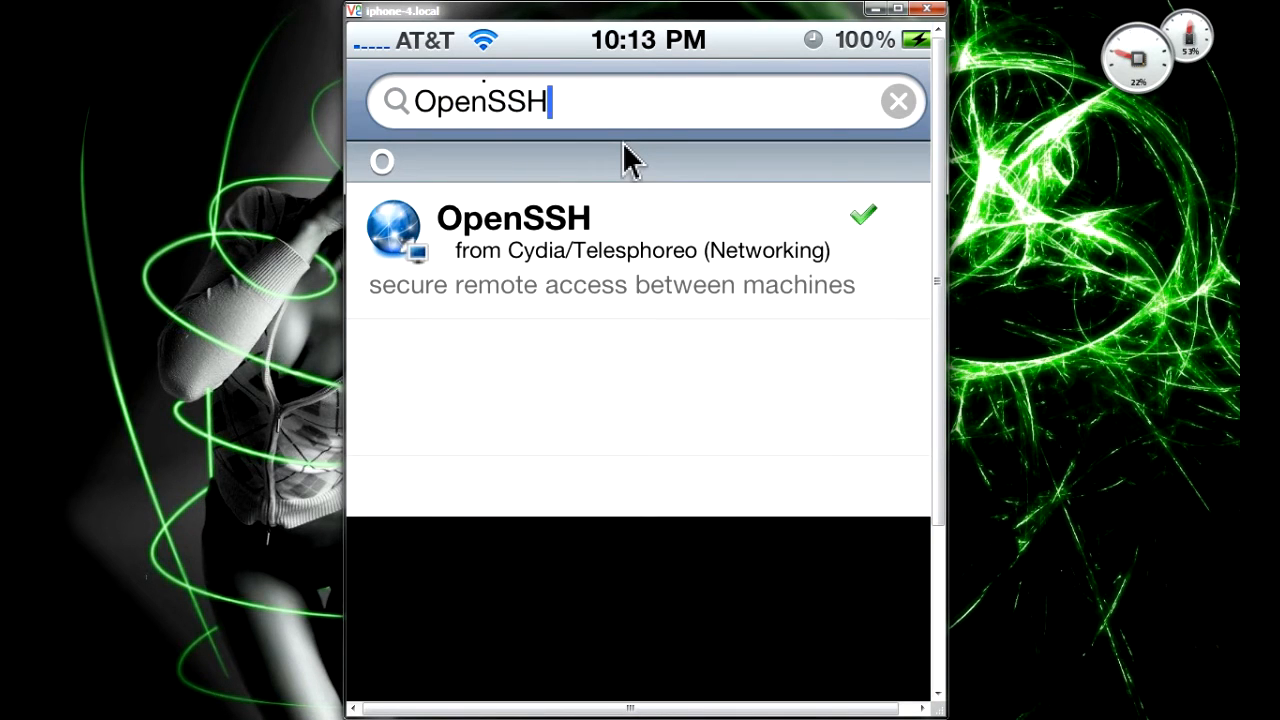
mouse_move(550, 264)
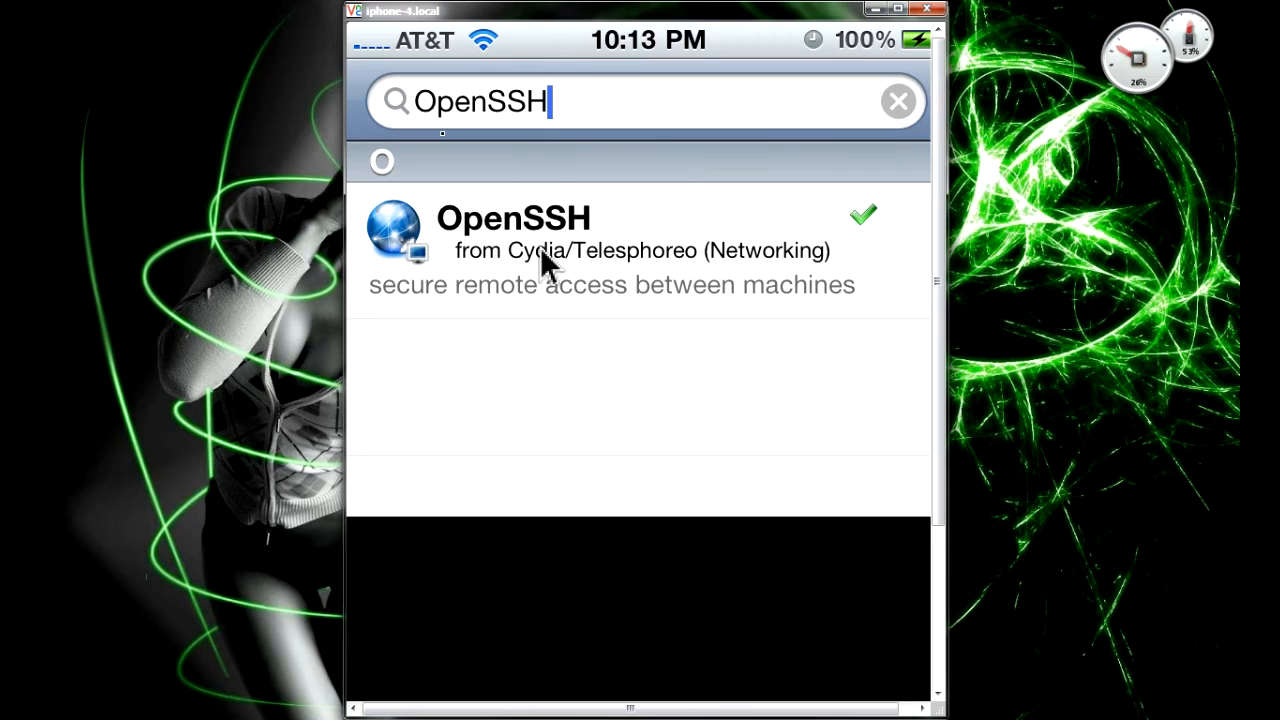
View OpenSSH's package details, then log in to the iPhone over SFTP as root in WinSCP.
click(610, 250)
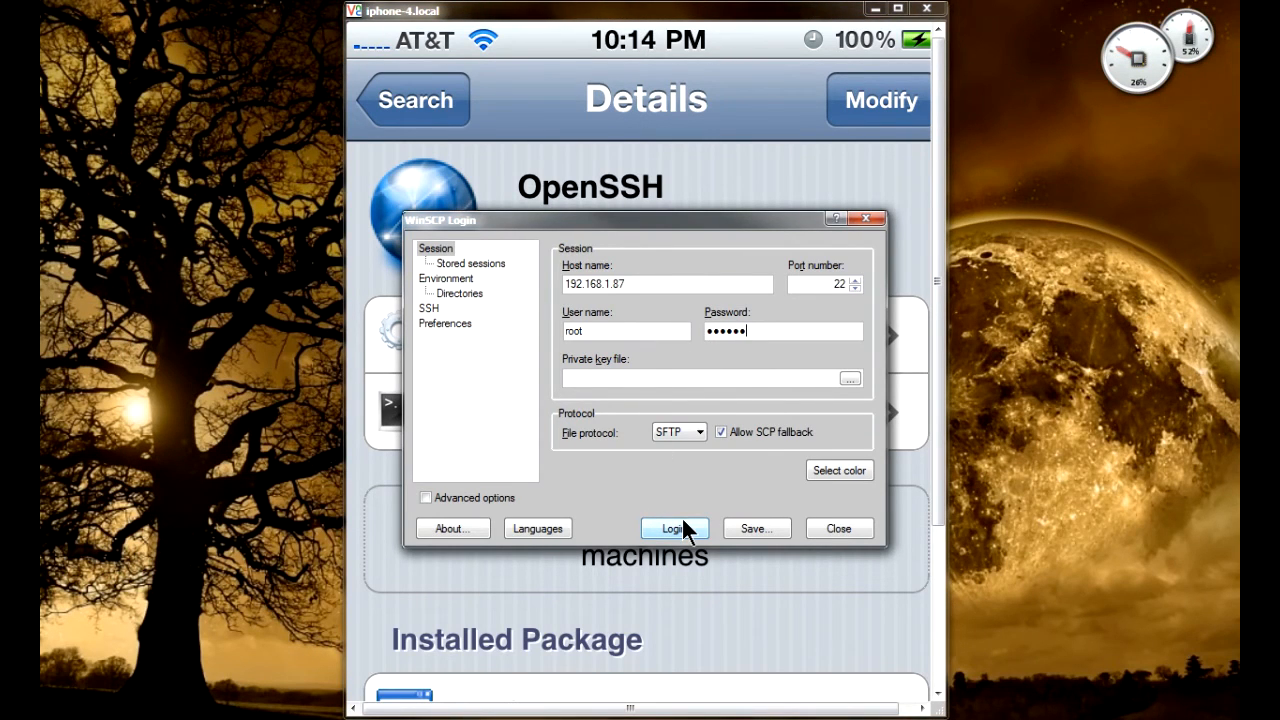
click(672, 528)
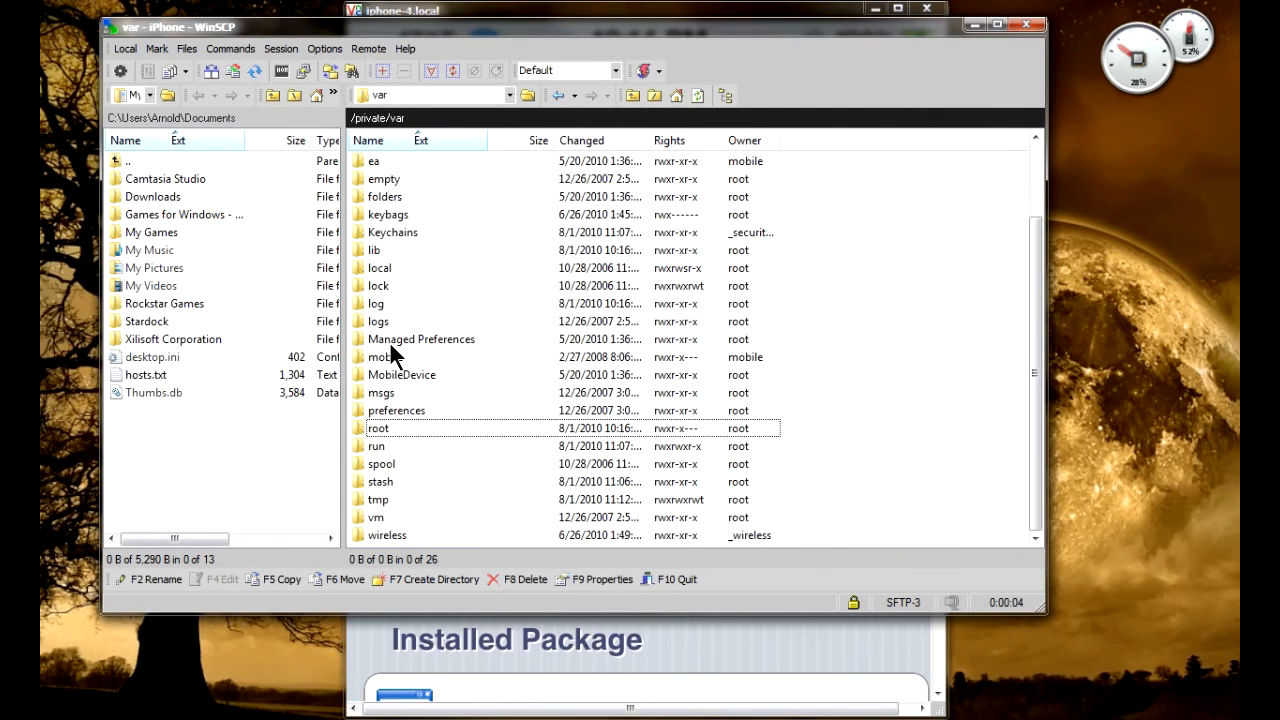
Browse mobile/Media, return to /private/var, then enter stash and its Themes folder.
double_click(382, 356)
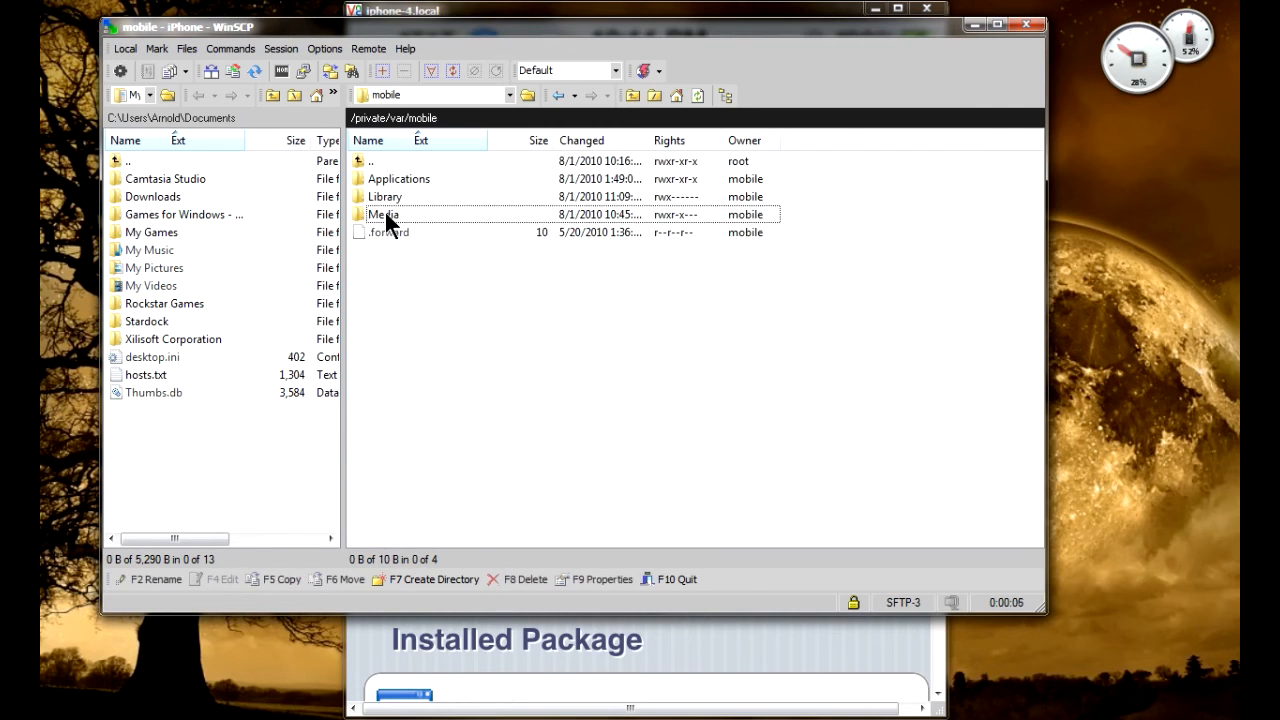
double_click(384, 214)
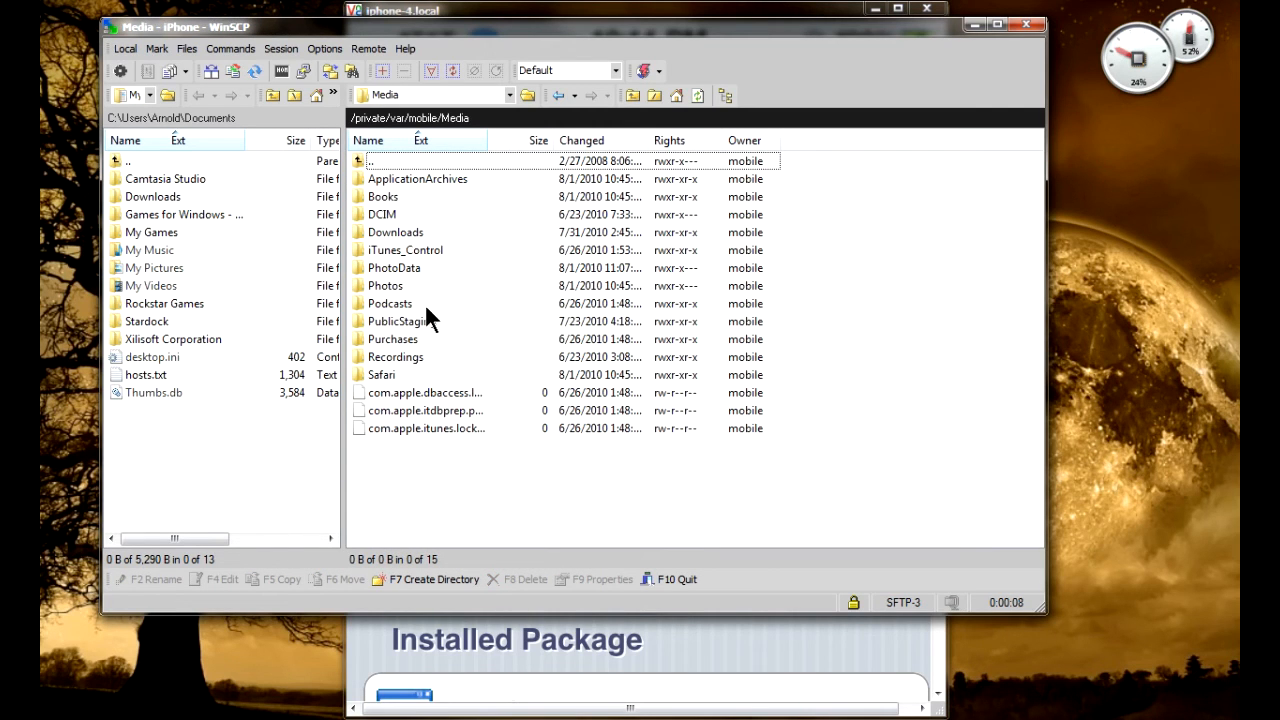
mouse_move(436, 414)
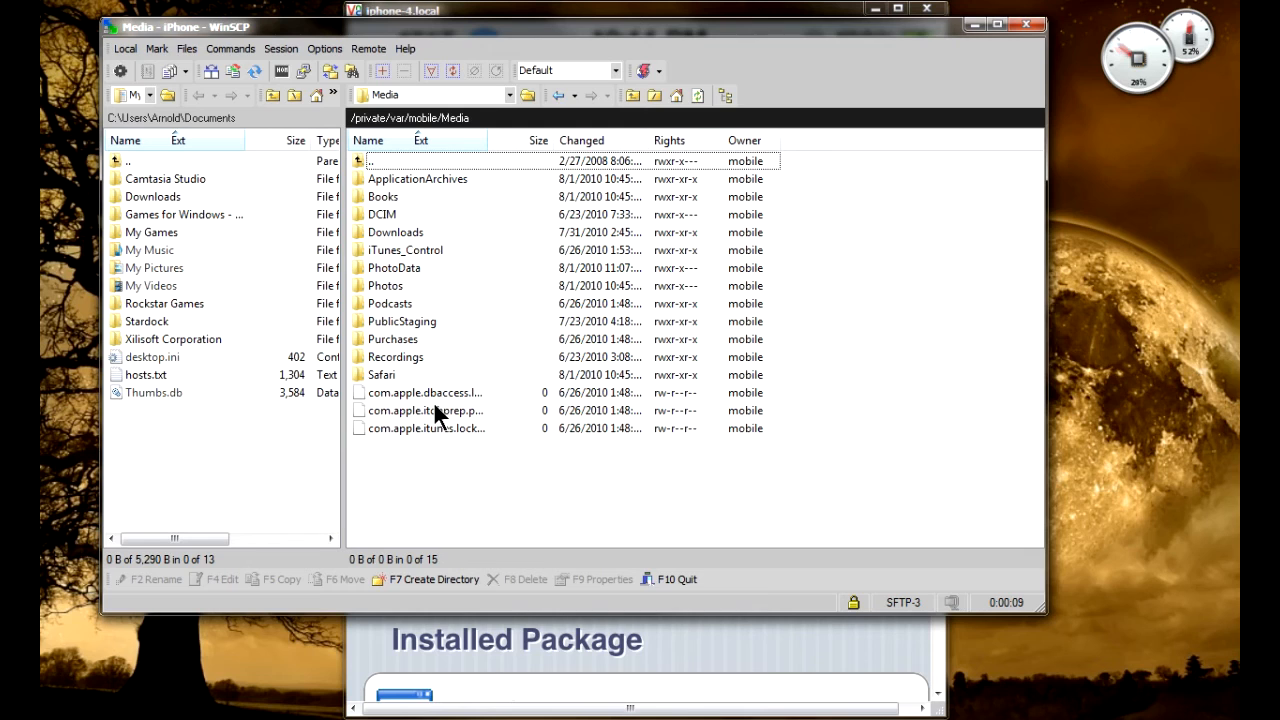
mouse_move(370, 164)
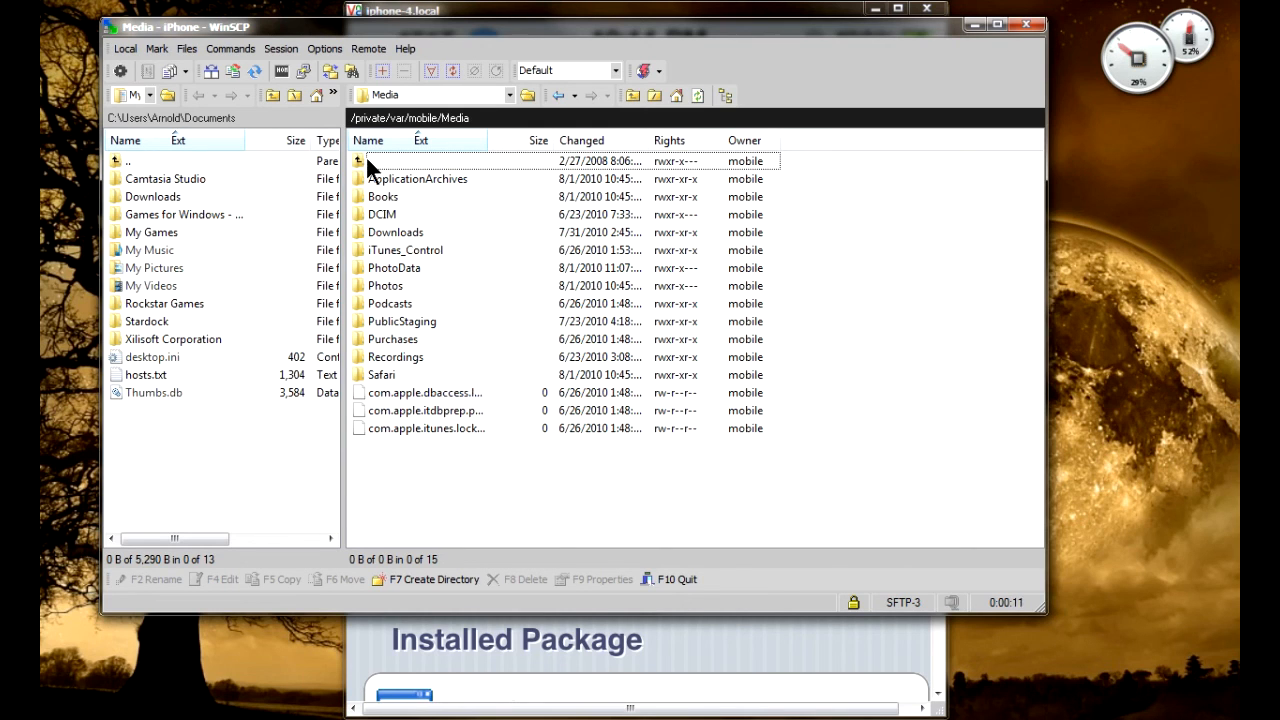
double_click(364, 160)
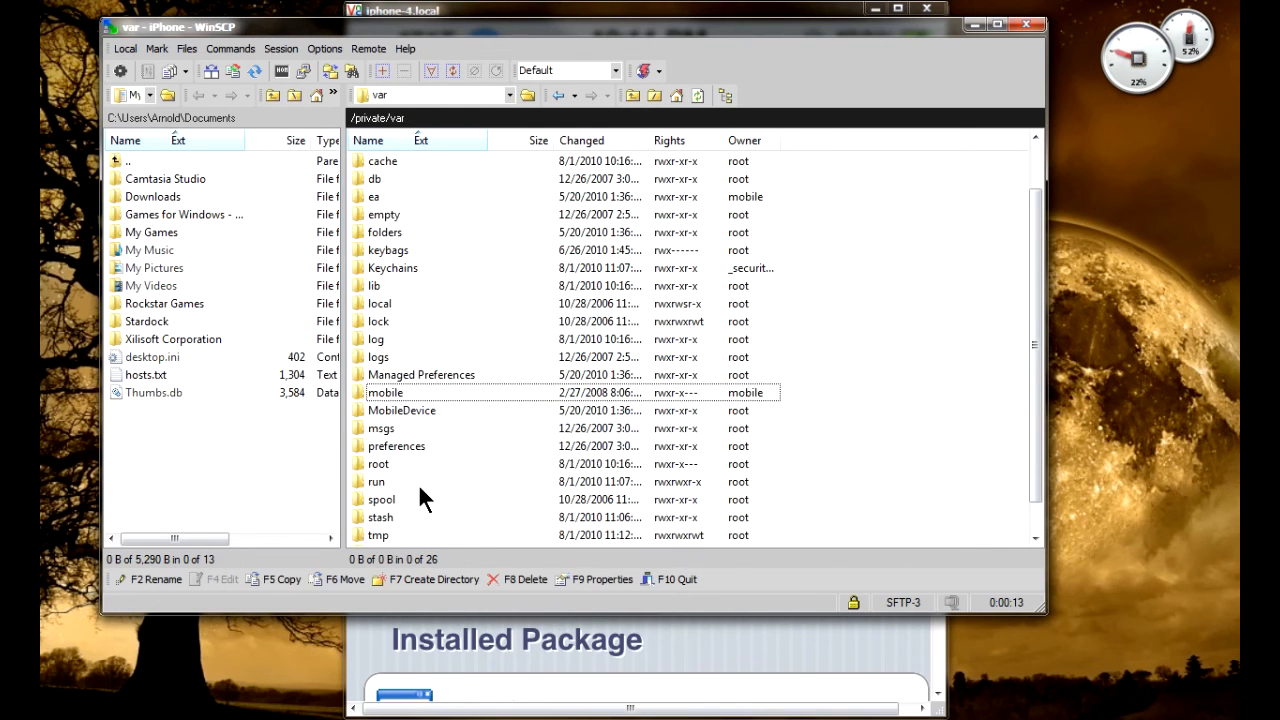
double_click(380, 516)
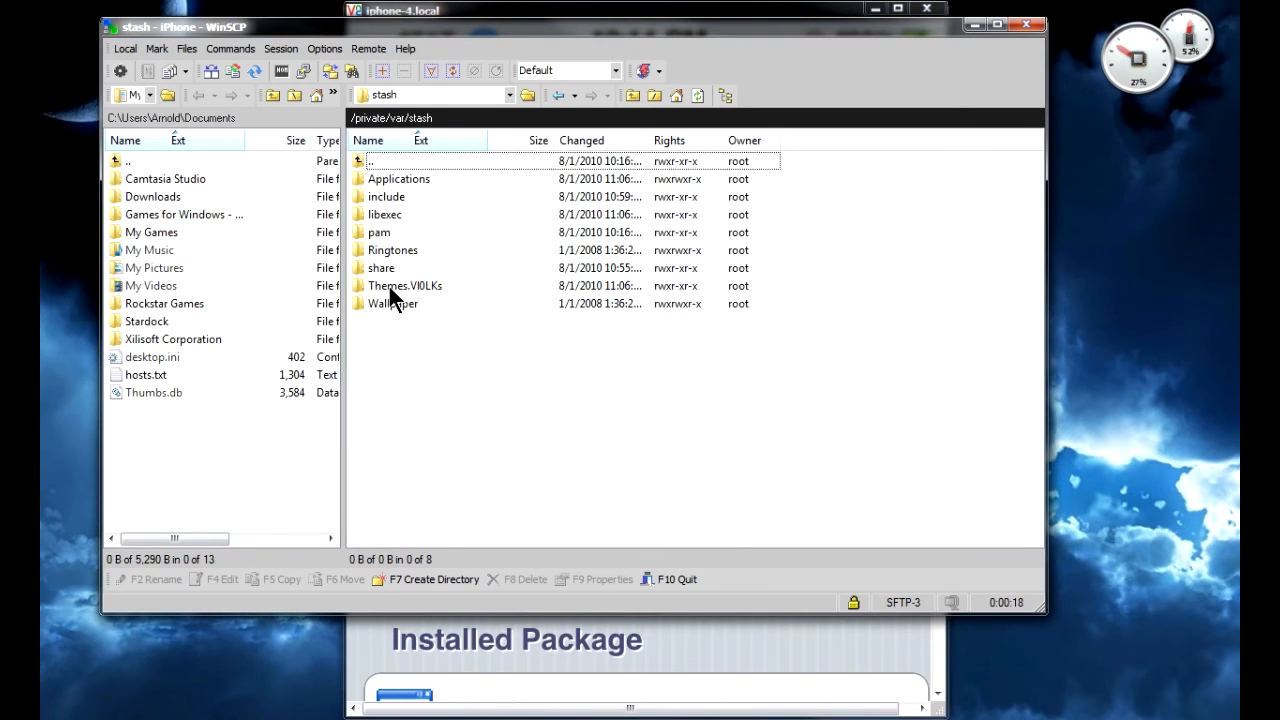
double_click(404, 284)
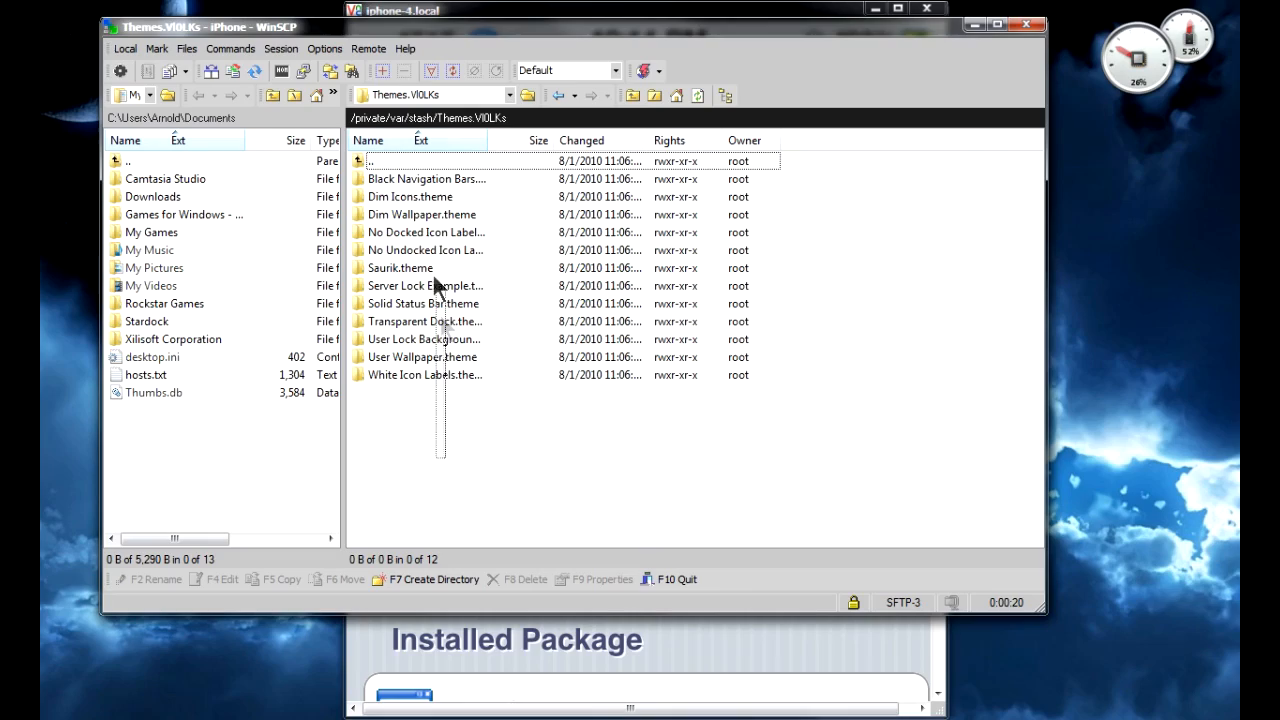
mouse_move(760, 36)
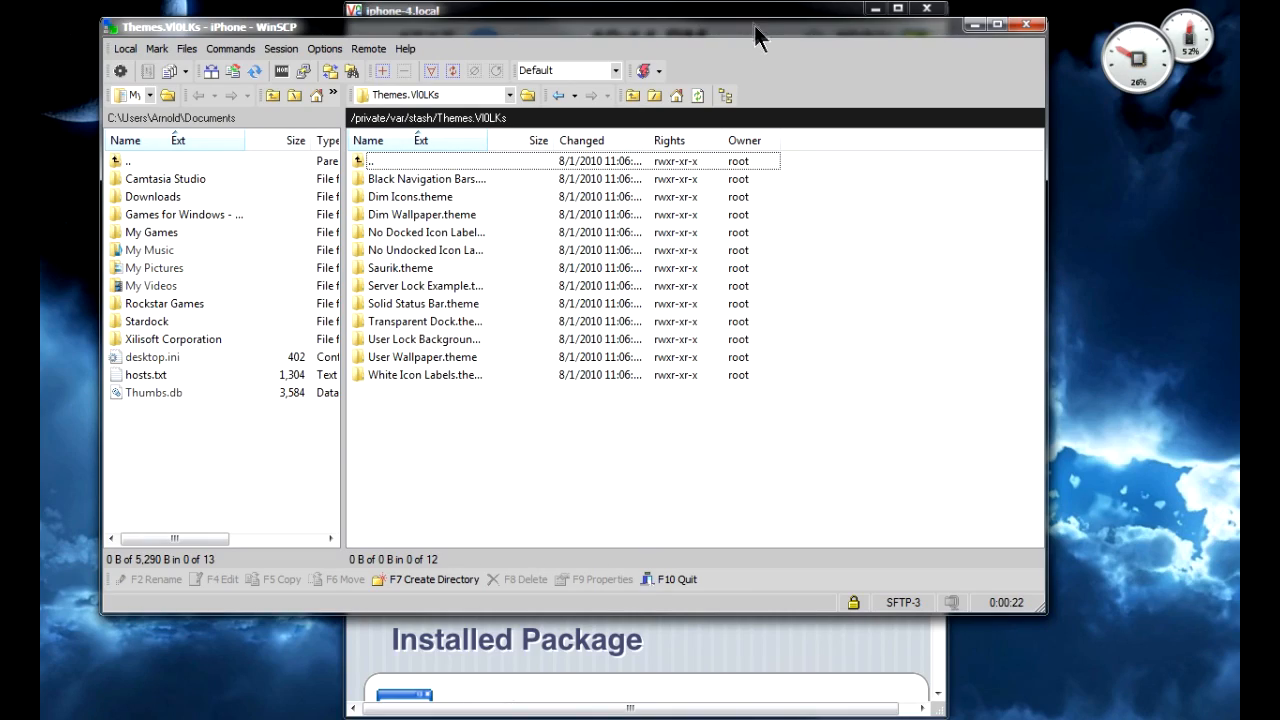